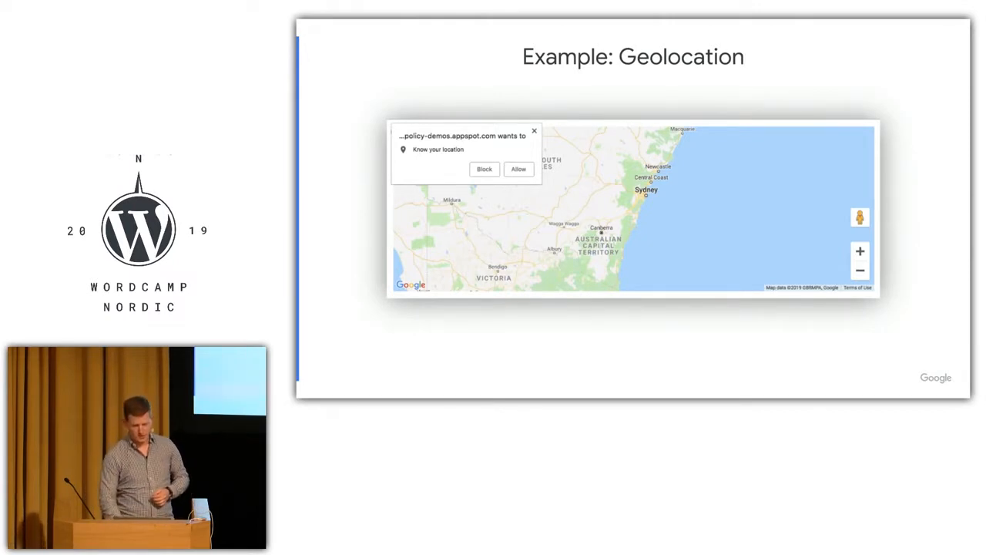
click(518, 169)
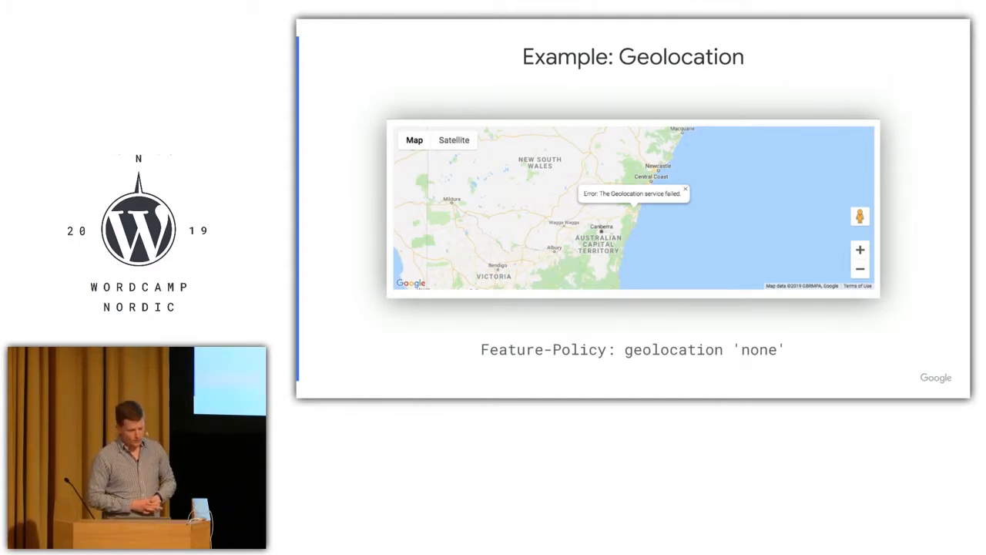
key(Right)
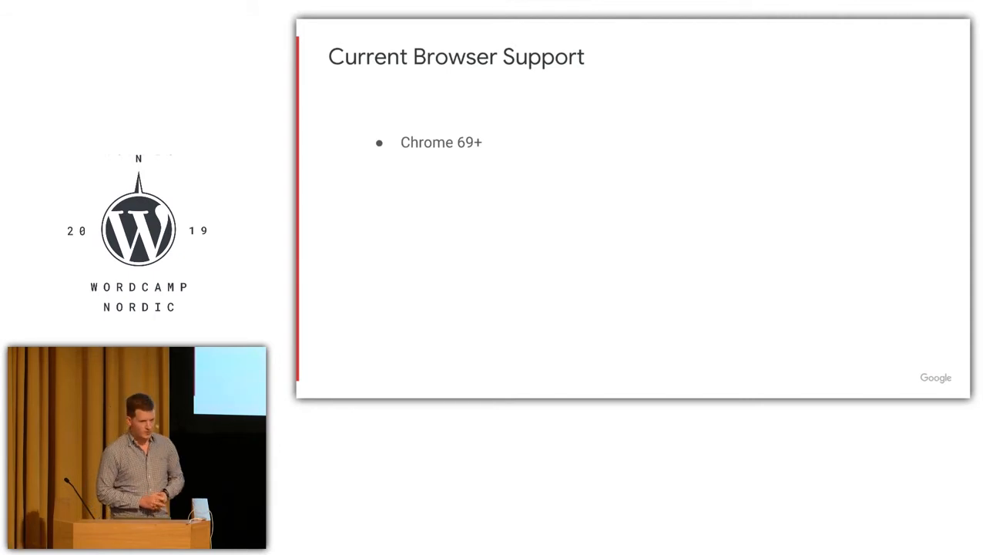